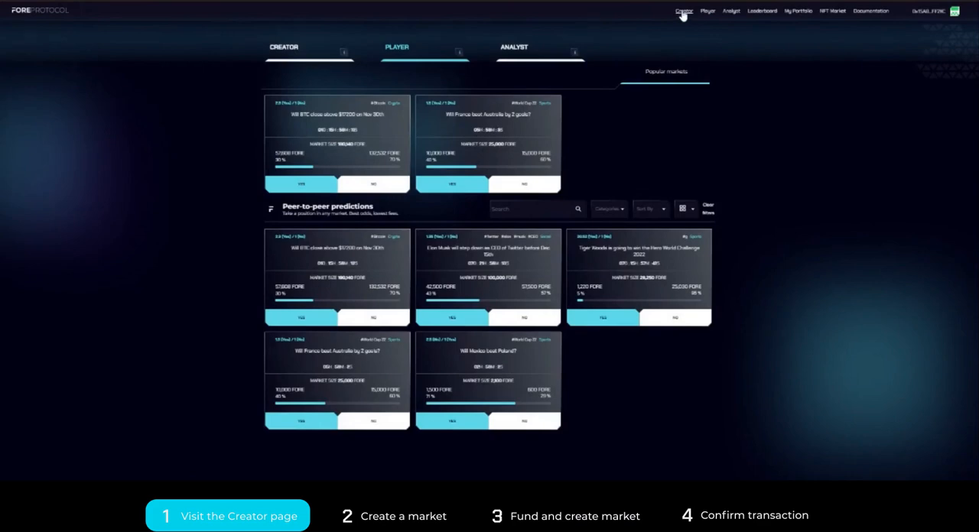
Go to the Creator page to start a new prediction market.
click(309, 46)
text(will the kangaro)
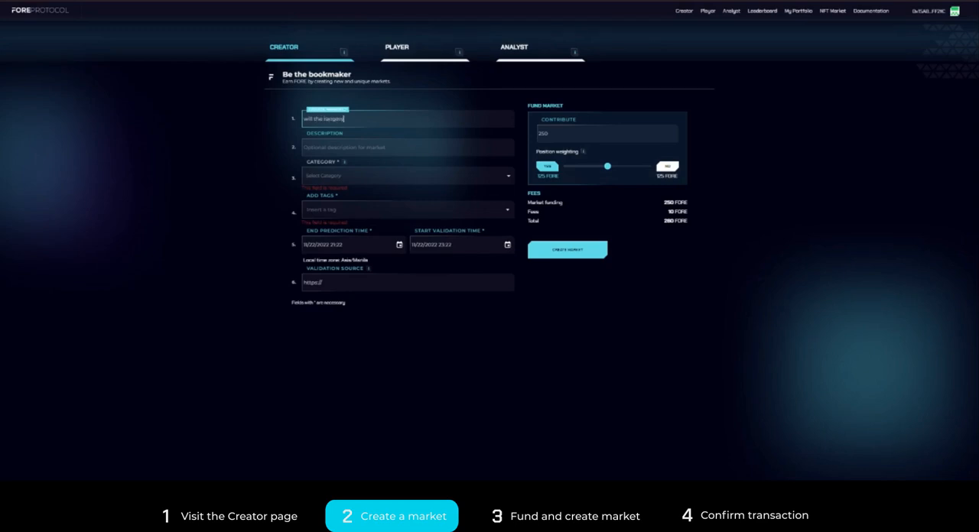
Enter the market question ending in 'win' and the description 'test'.
text(win)
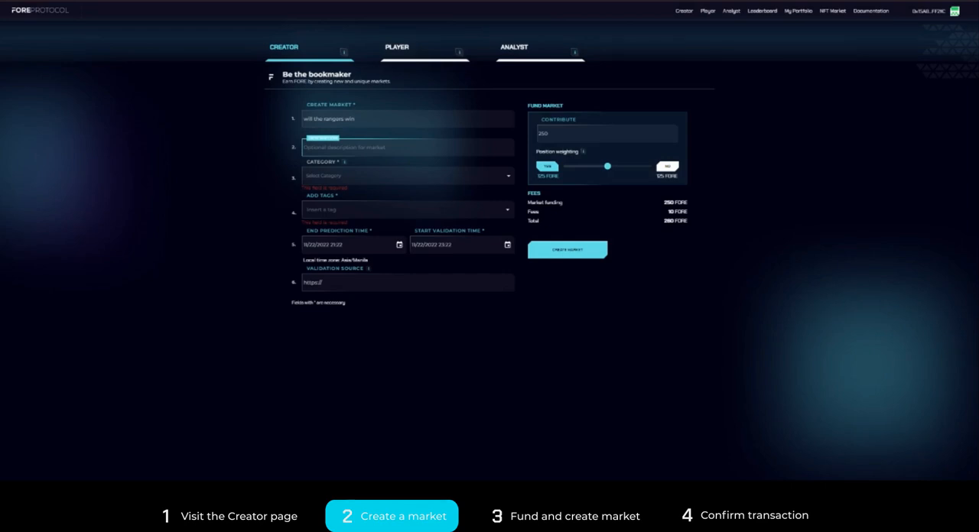
text(test)
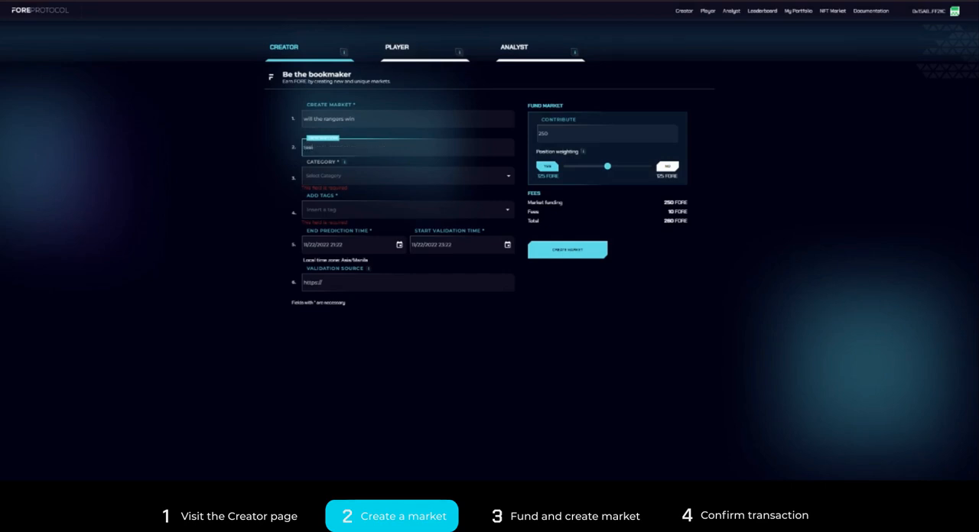
Choose the Sports category and add the tag 'test', then reach the validation start calendar.
click(407, 174)
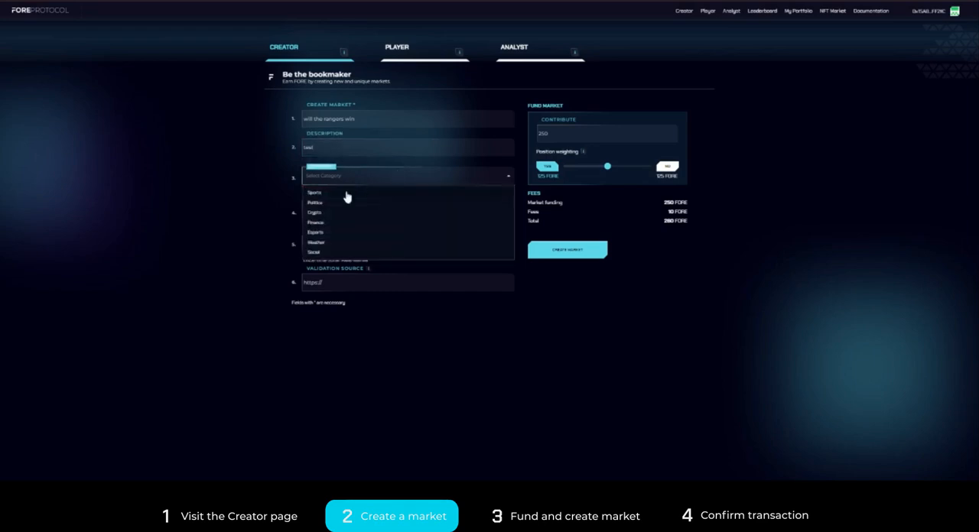
click(315, 193)
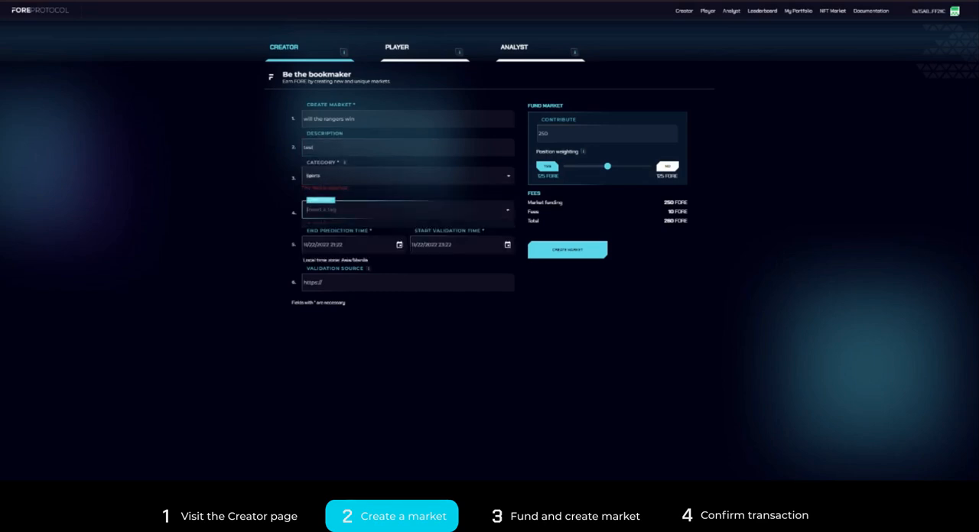
text(test)
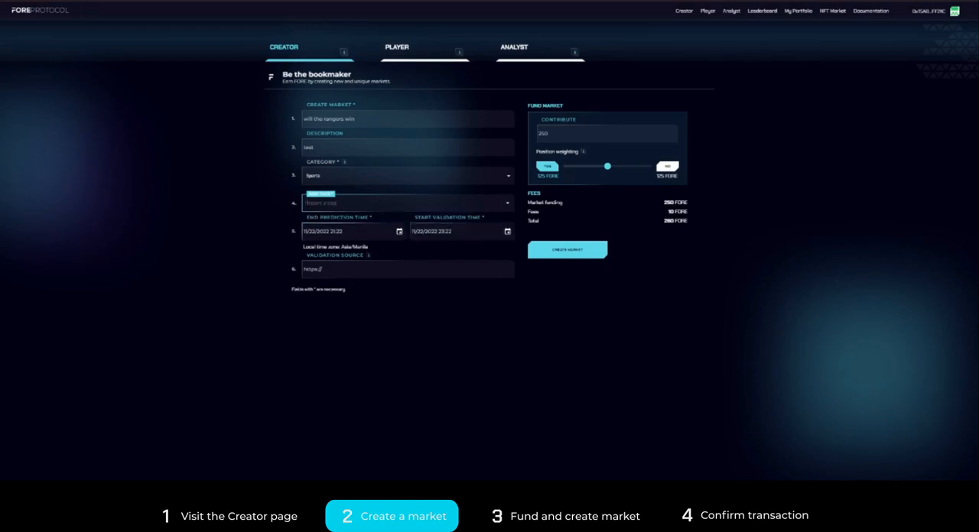
text(test)
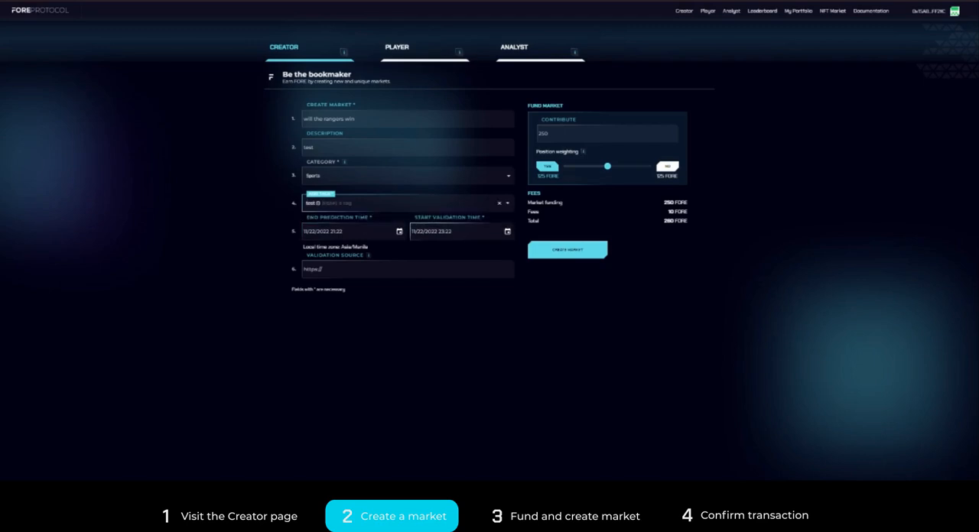
click(508, 231)
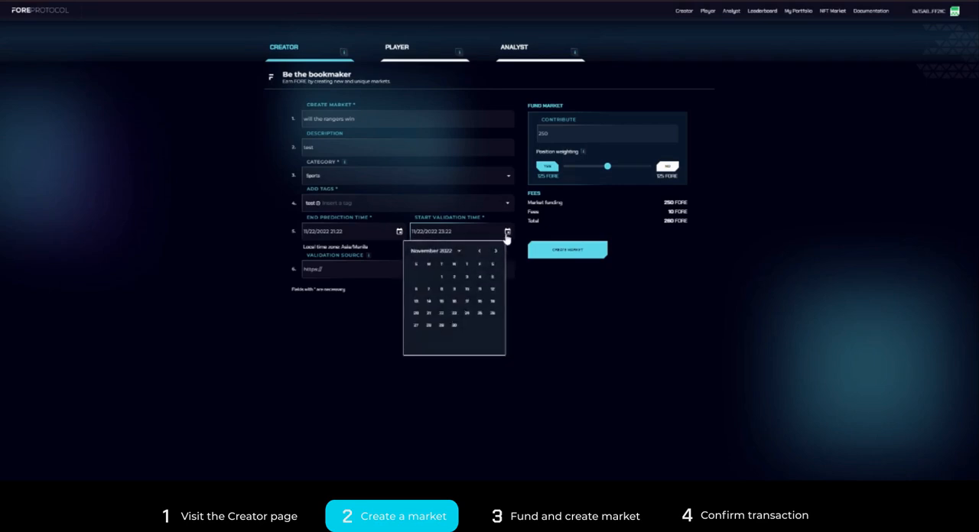
Set the start validation time to a day in December 2022.
click(496, 251)
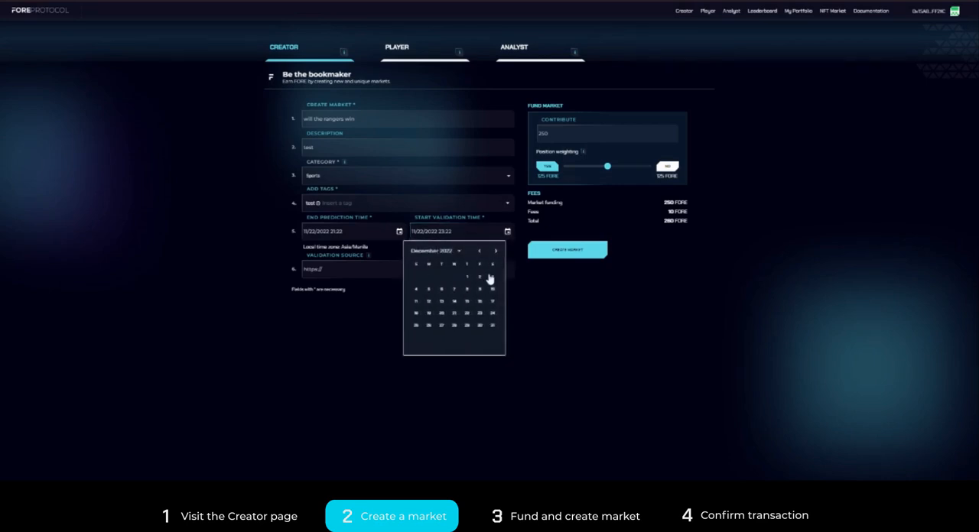
click(468, 289)
text(www.uefa)
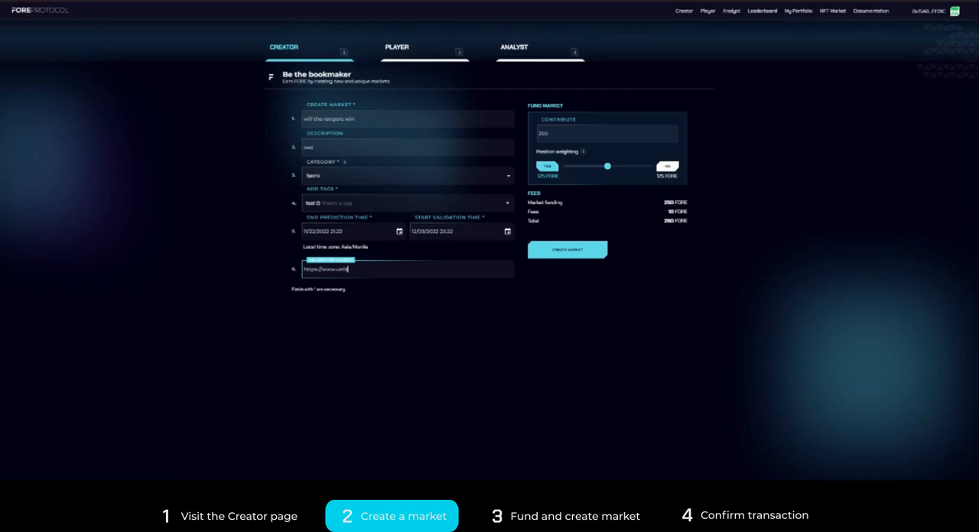
Finish the validation source URL, ending in '.com'.
text(u)
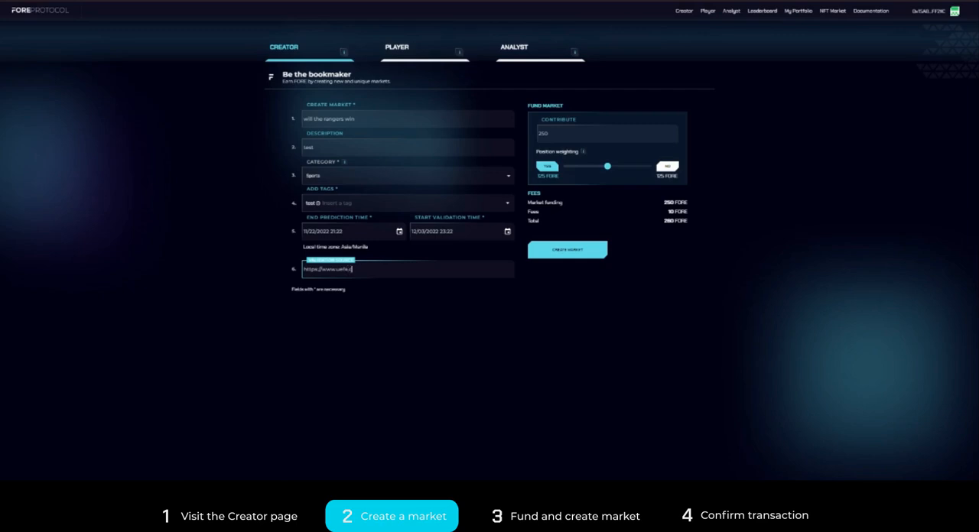
text(com)
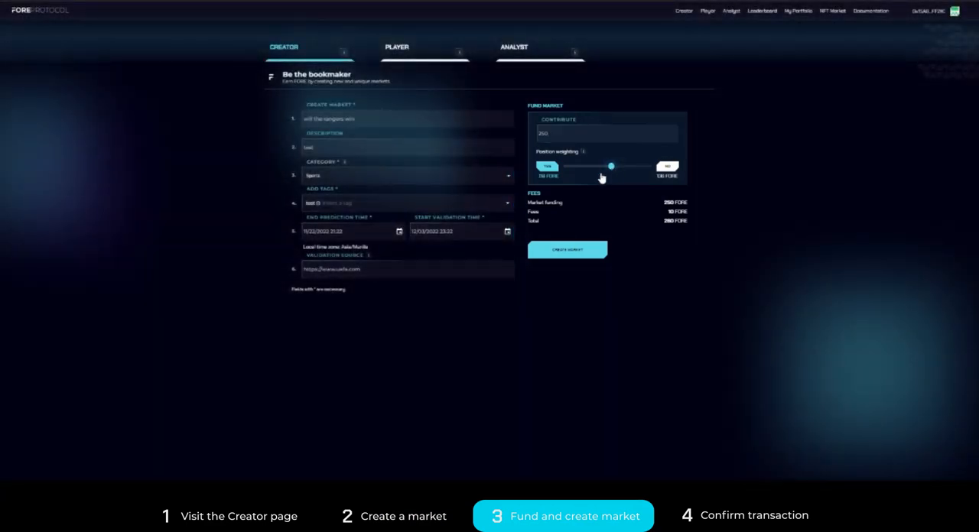
Submit the funded market with Create market, sending it to wallet confirmation.
click(568, 251)
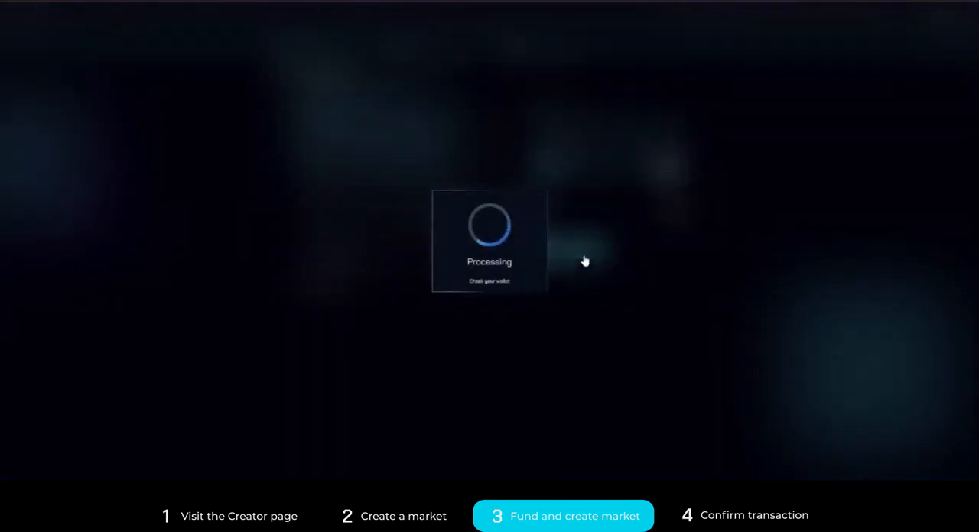